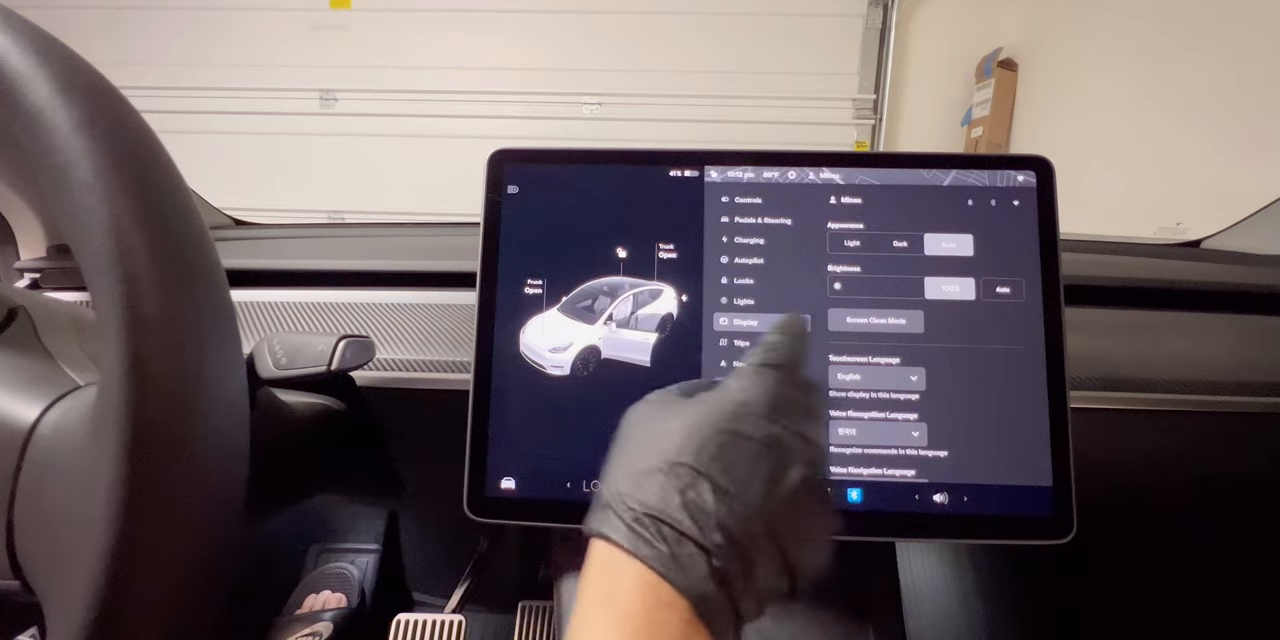
Step: Enable Screen Cleaning Mode from the Display settings in Controls
{"action": "left_click", "coordinate": [876, 320]}
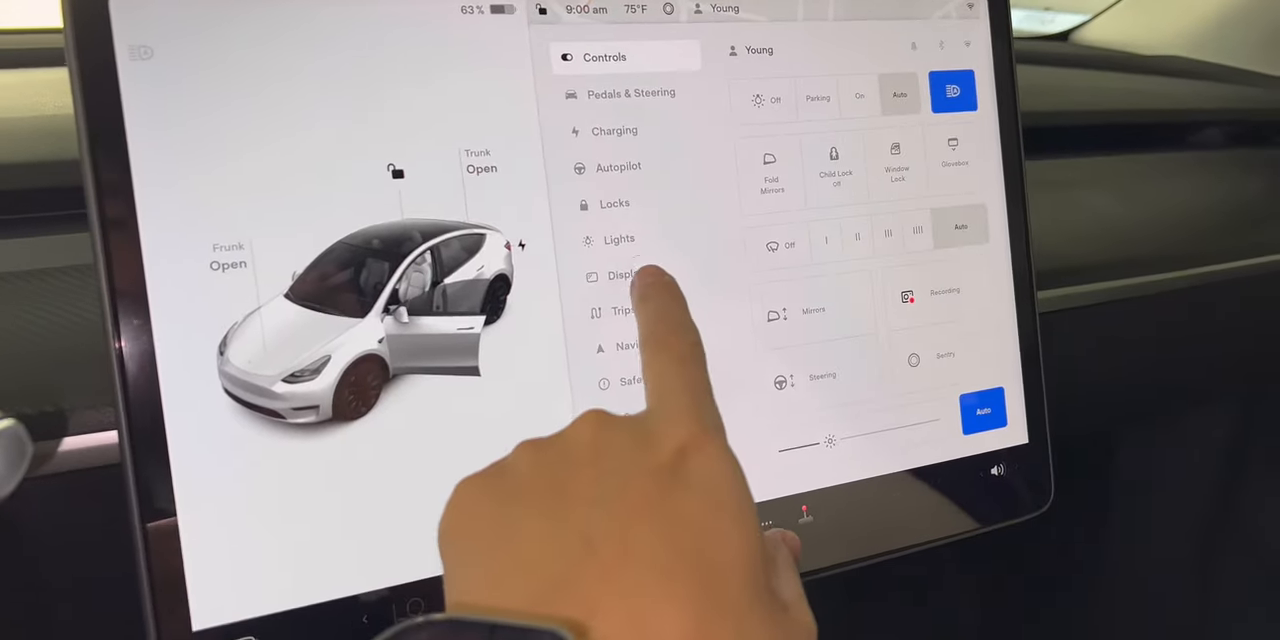
{"action": "left_click", "coordinate": [624, 276]}
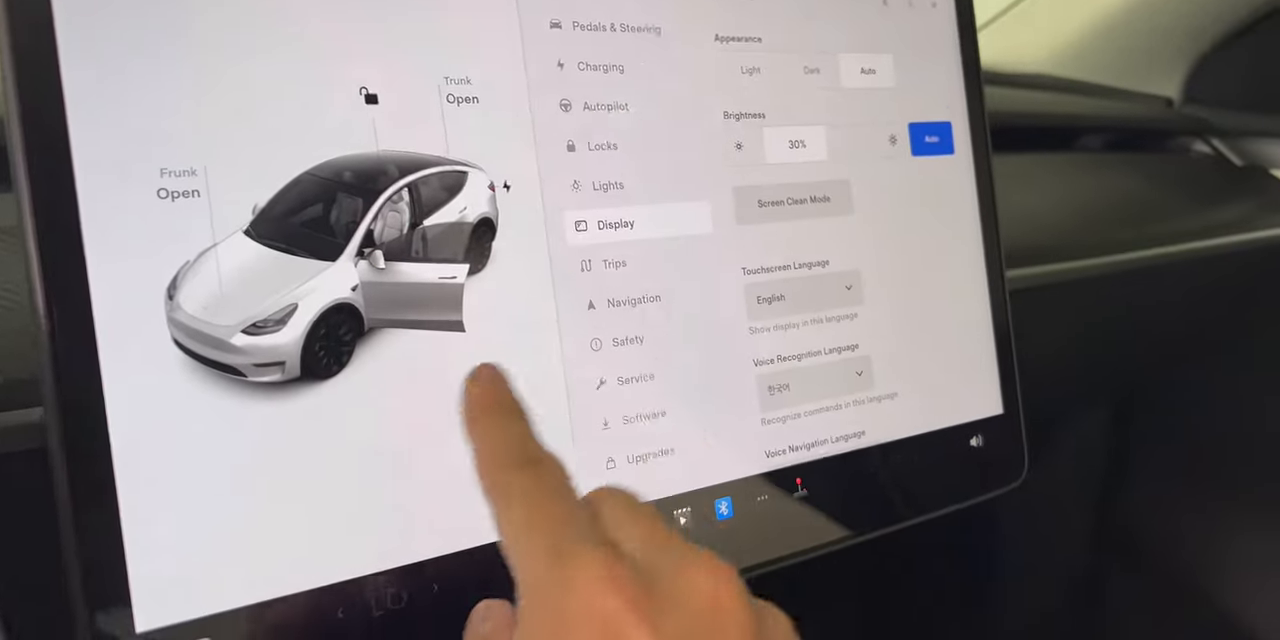
{"action": "left_click", "coordinate": [792, 200]}
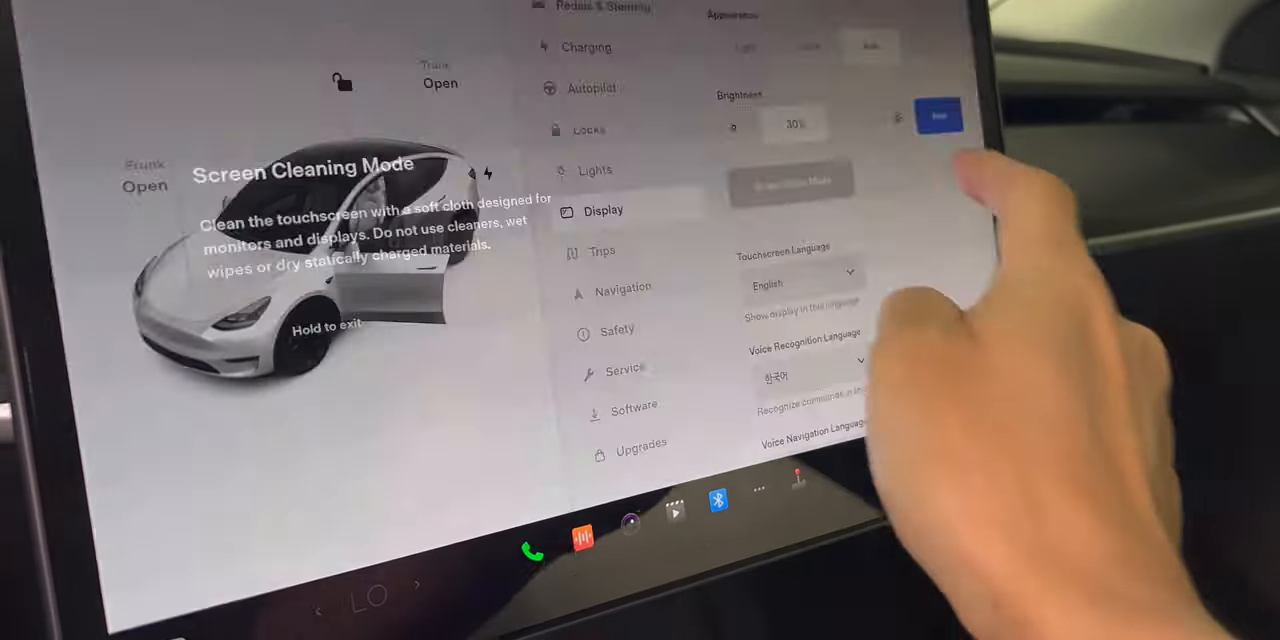